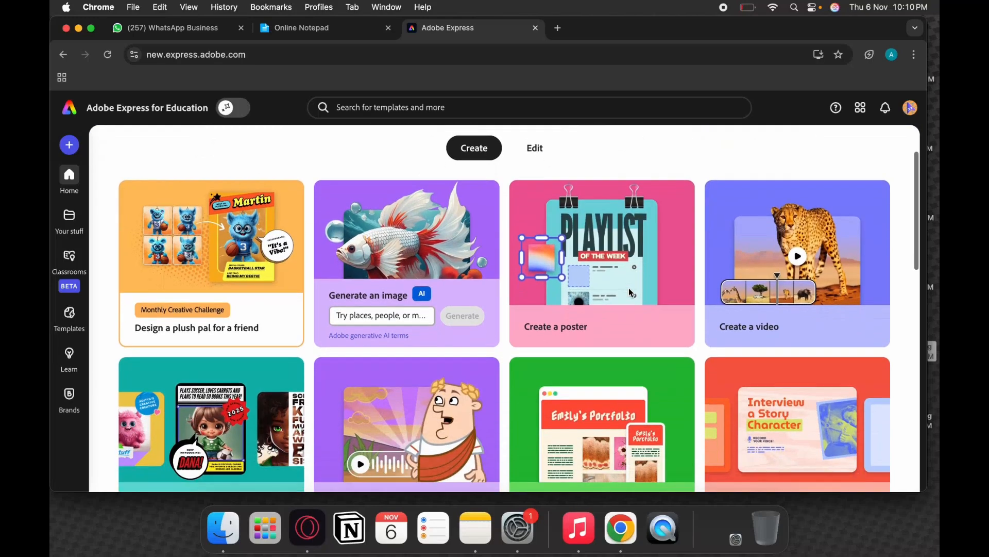
- Look up the RP4FUN classroom code and its join link in the Online Notepad notes
{"action": "scroll", "scroll_direction": "down", "scroll_amount": 3}
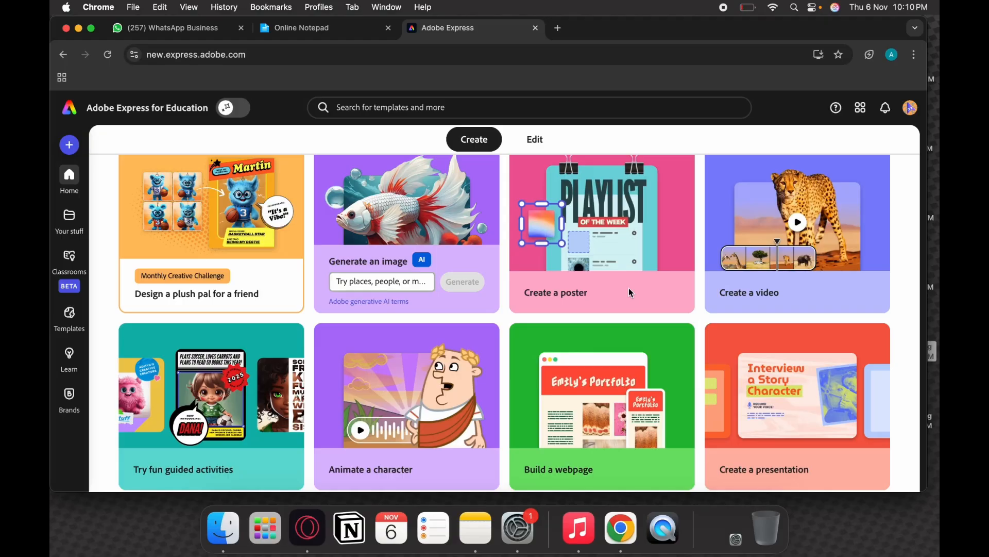
{"action": "left_click", "coordinate": [301, 27]}
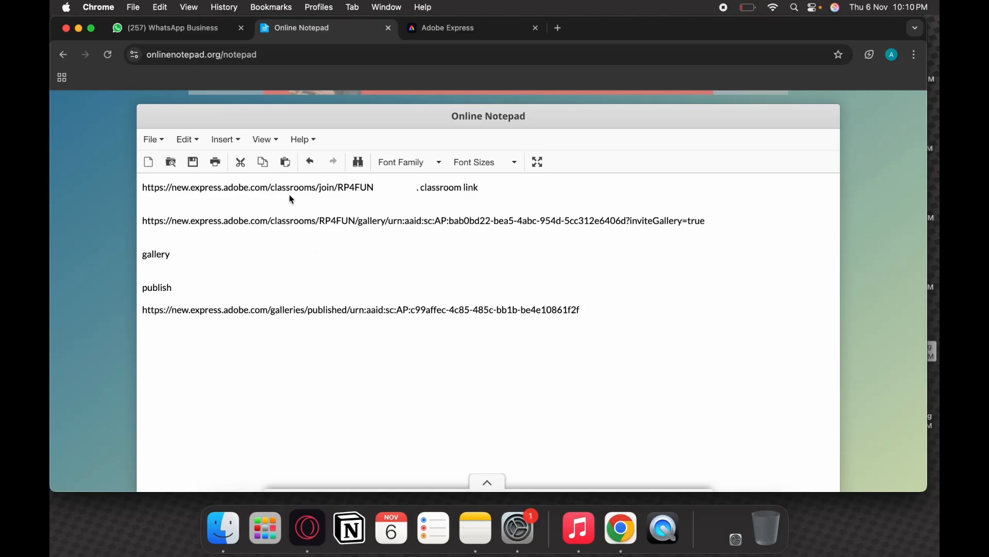
{"action": "mouse_move", "coordinate": [269, 196]}
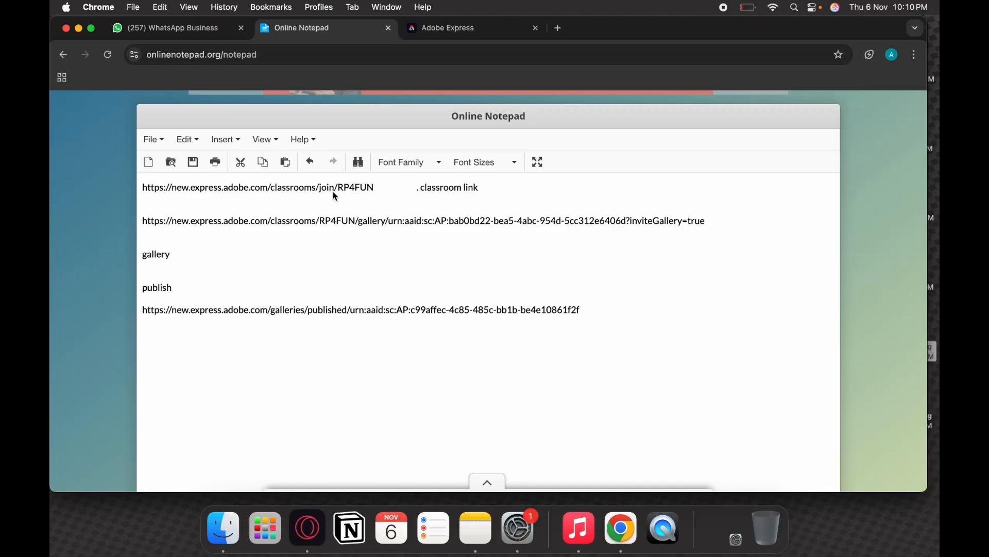
{"action": "mouse_move", "coordinate": [345, 194]}
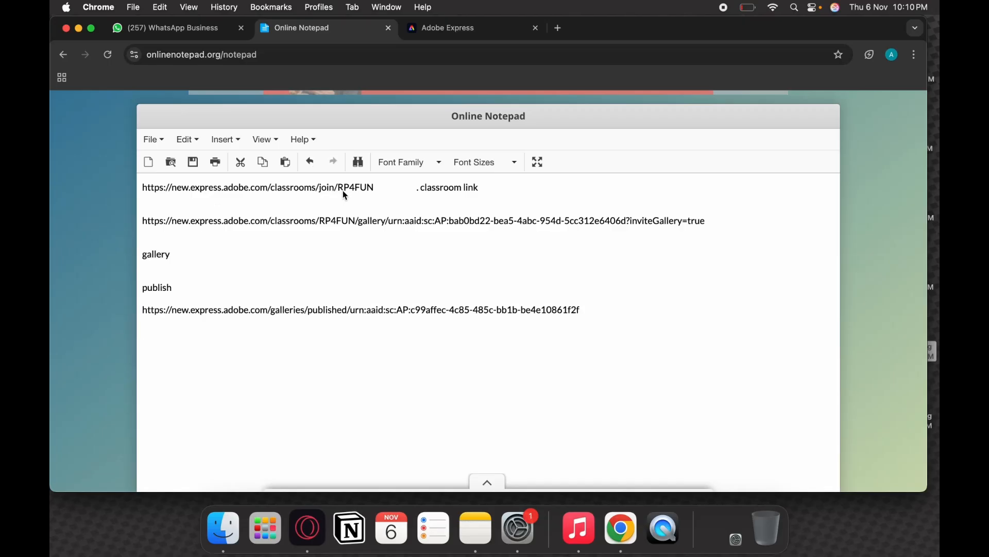
{"action": "mouse_move", "coordinate": [372, 196]}
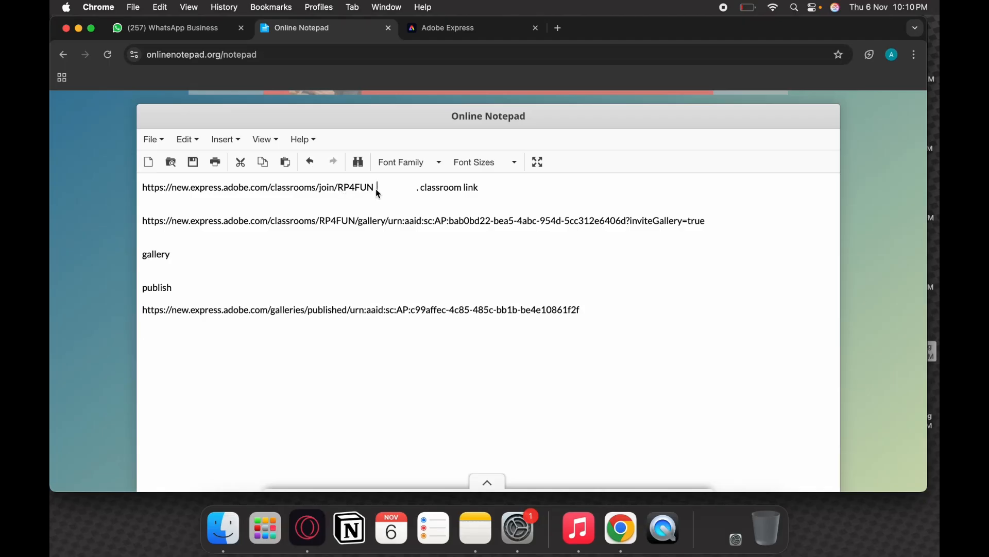
{"action": "double_click", "coordinate": [355, 186]}
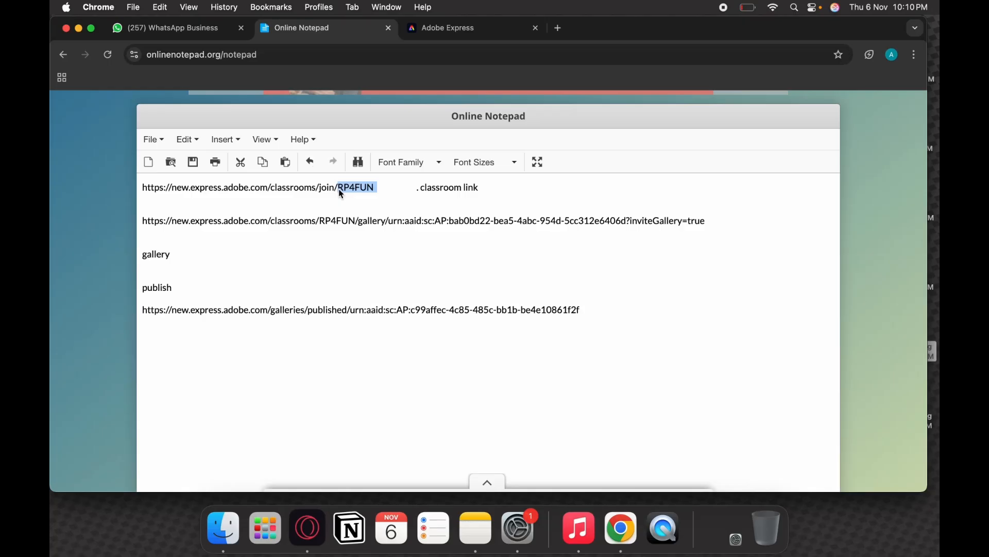
{"action": "mouse_move", "coordinate": [328, 195]}
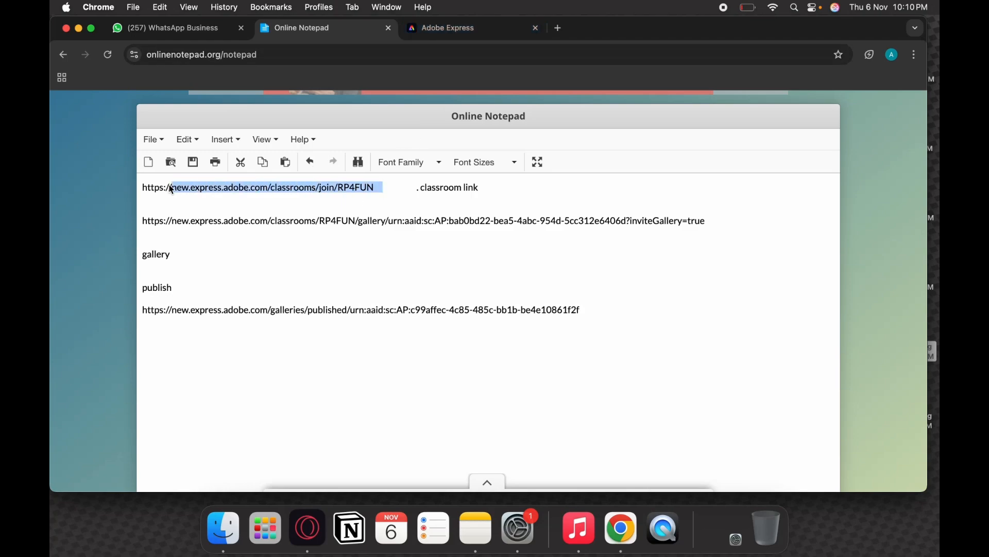
{"action": "left_click", "coordinate": [194, 198]}
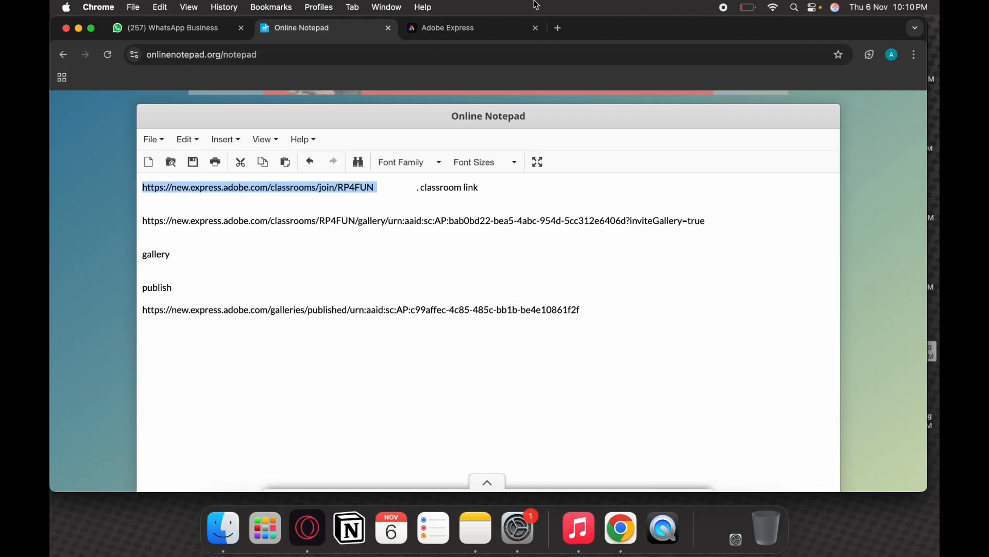
{"action": "mouse_move", "coordinate": [545, 24]}
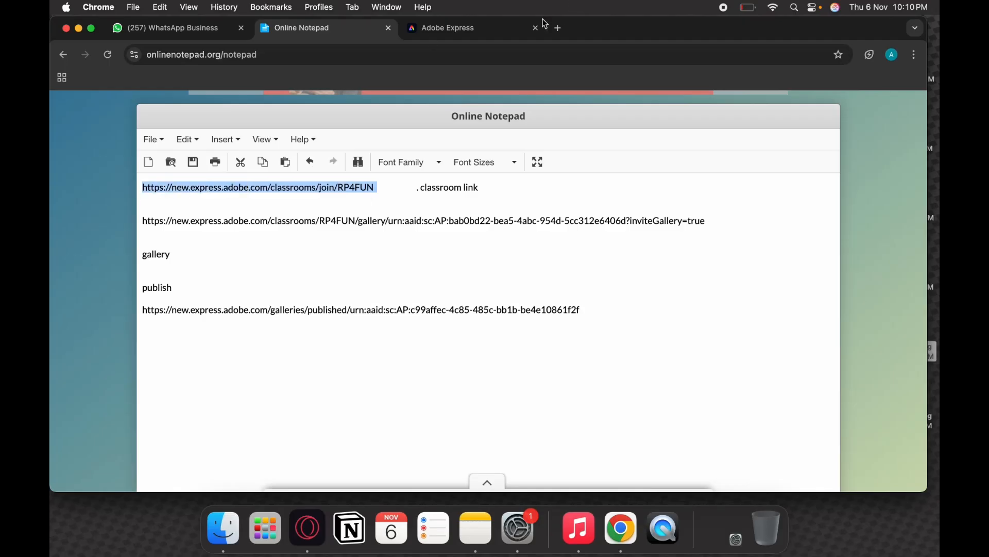
- Back in Adobe Express, reach the Classrooms page for entering a class code
{"action": "left_click", "coordinate": [447, 27]}
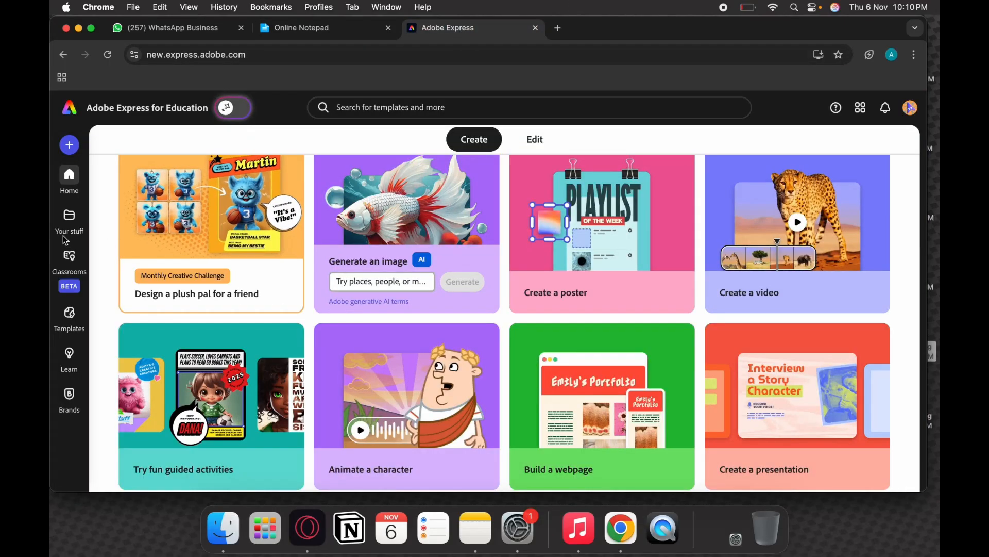
{"action": "mouse_move", "coordinate": [69, 259]}
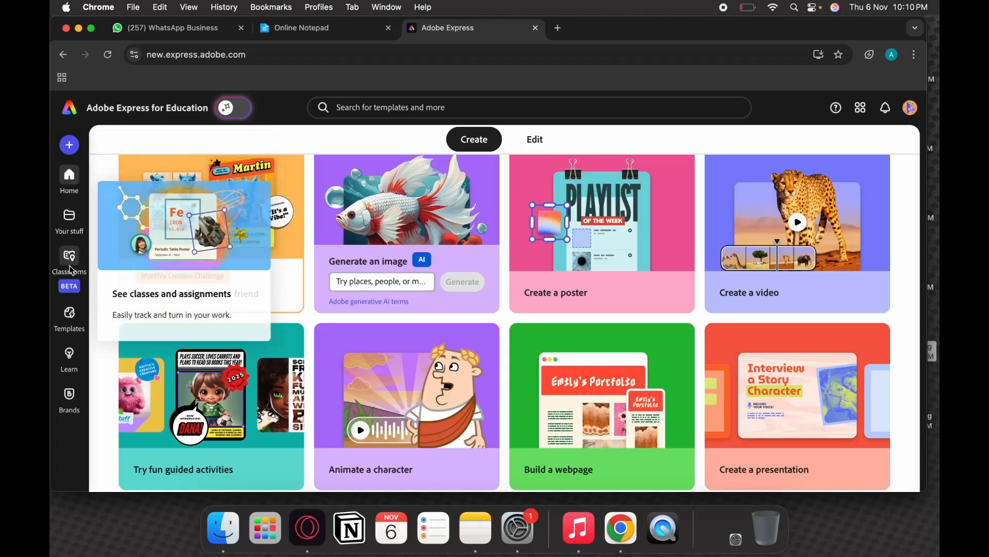
{"action": "left_click", "coordinate": [69, 259]}
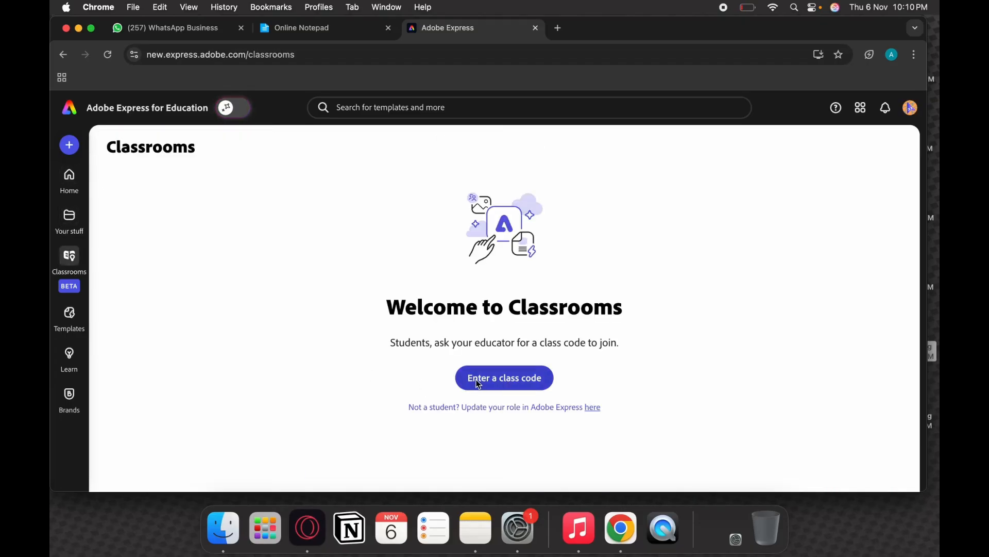
{"action": "left_click", "coordinate": [504, 377]}
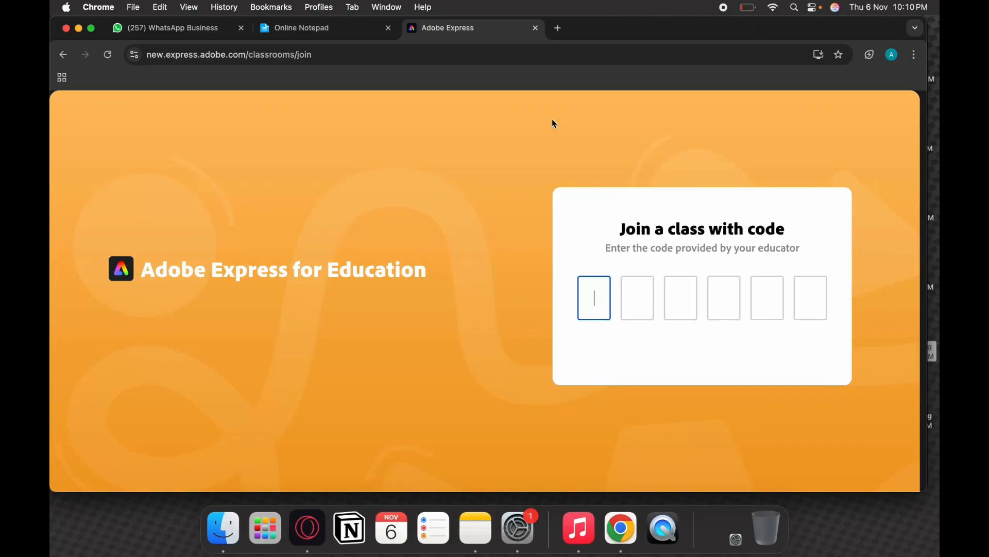
{"action": "left_click", "coordinate": [302, 26]}
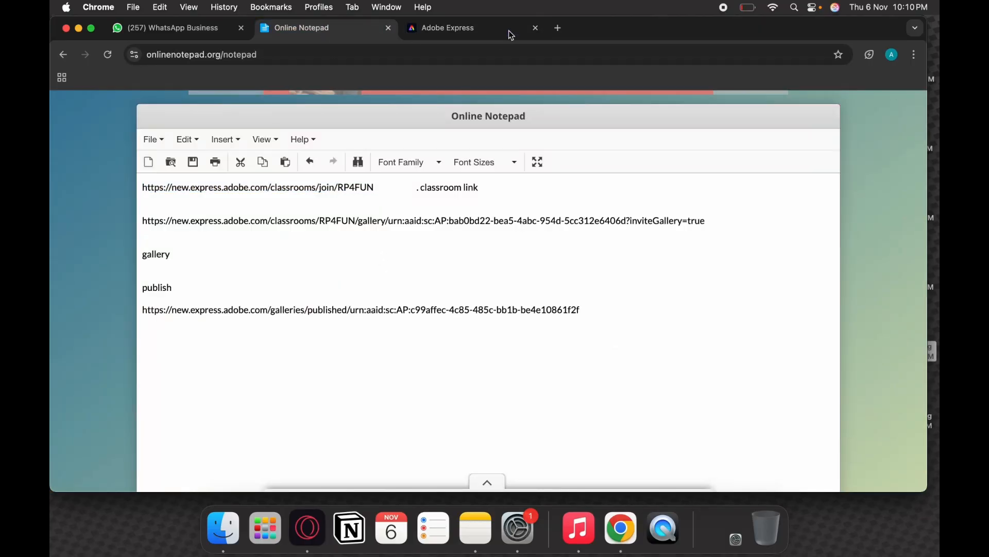
{"action": "left_click", "coordinate": [448, 27]}
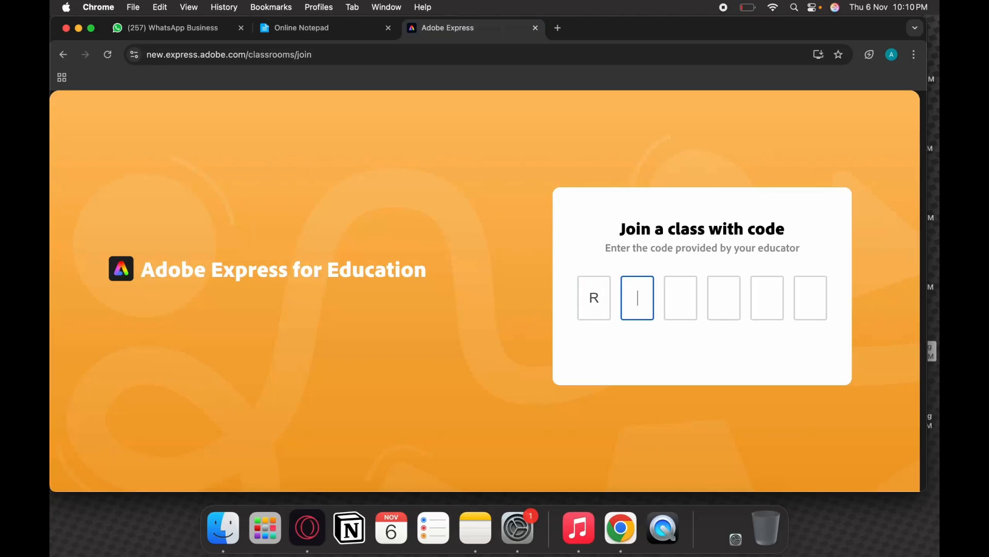
{"action": "type", "text": "P4"}
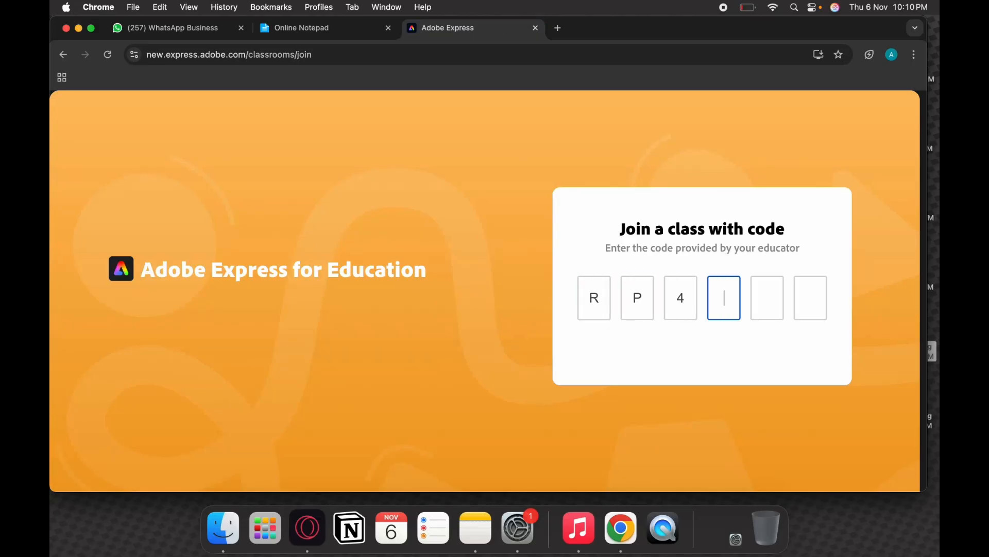
{"action": "type", "text": "FUN"}
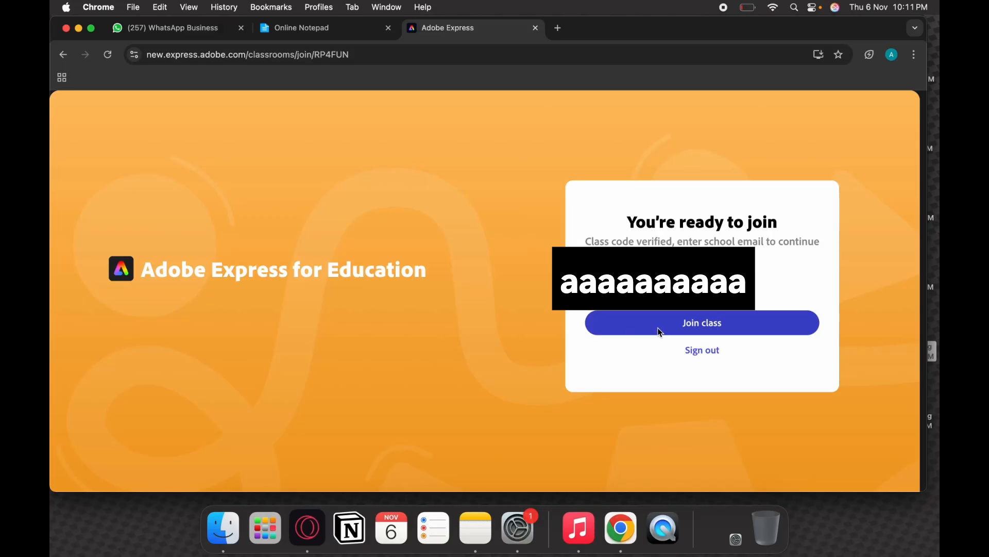
- Join the verified class, retrying after being returned to the join screen
{"action": "left_click", "coordinate": [701, 322]}
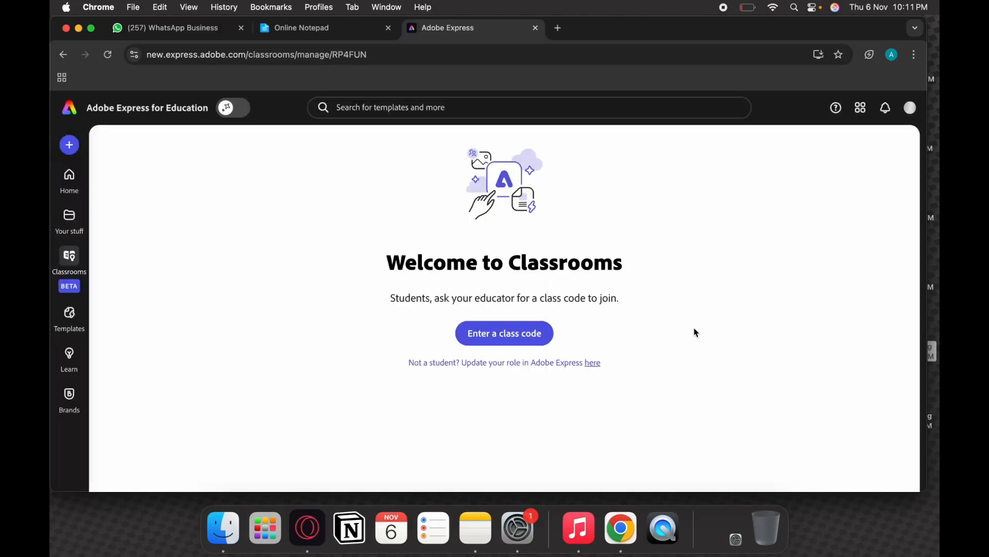
{"action": "left_click", "coordinate": [504, 333]}
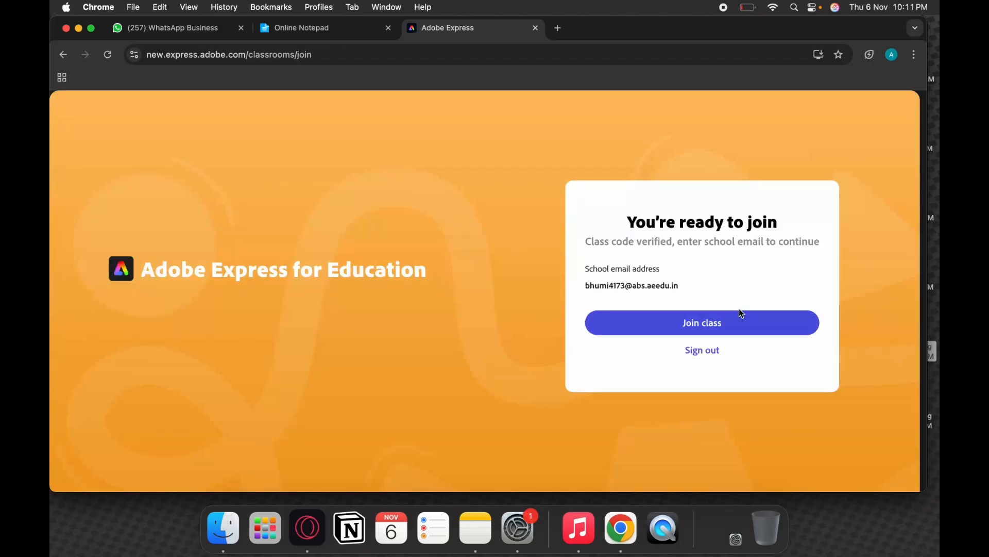
{"action": "left_click", "coordinate": [701, 322]}
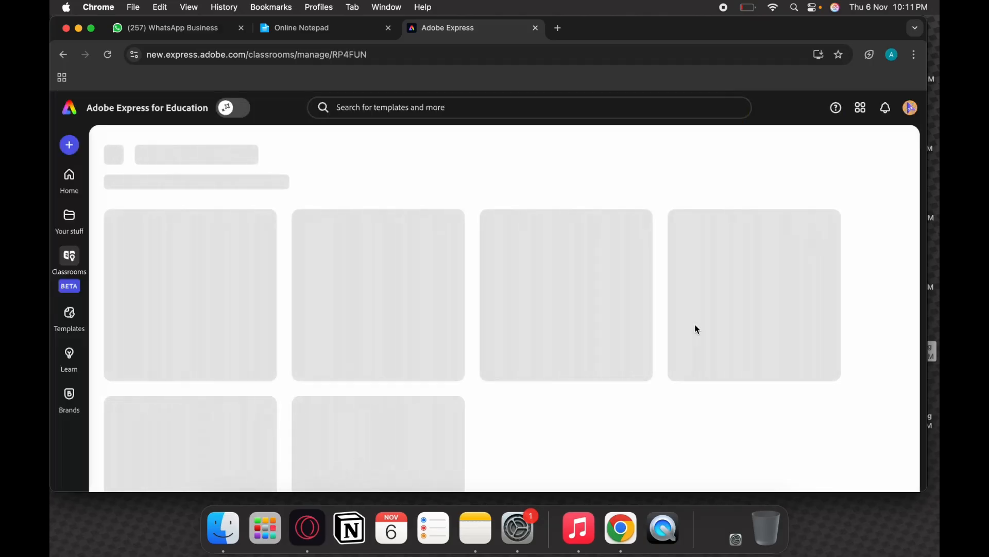
- Browse the National Unity day classroom down to its Assignments and Galleries
{"action": "left_click", "coordinate": [233, 107]}
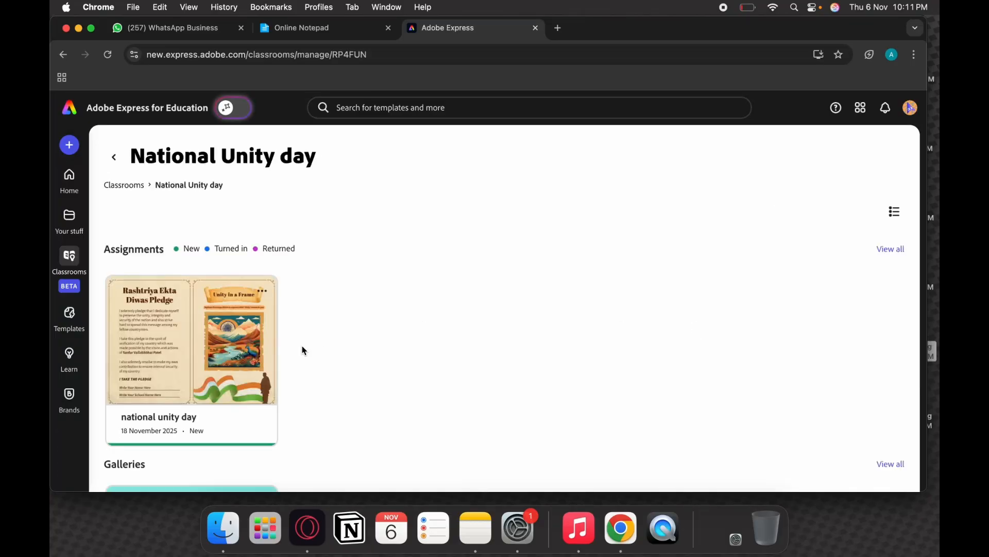
{"action": "scroll", "scroll_direction": "down", "scroll_amount": 3}
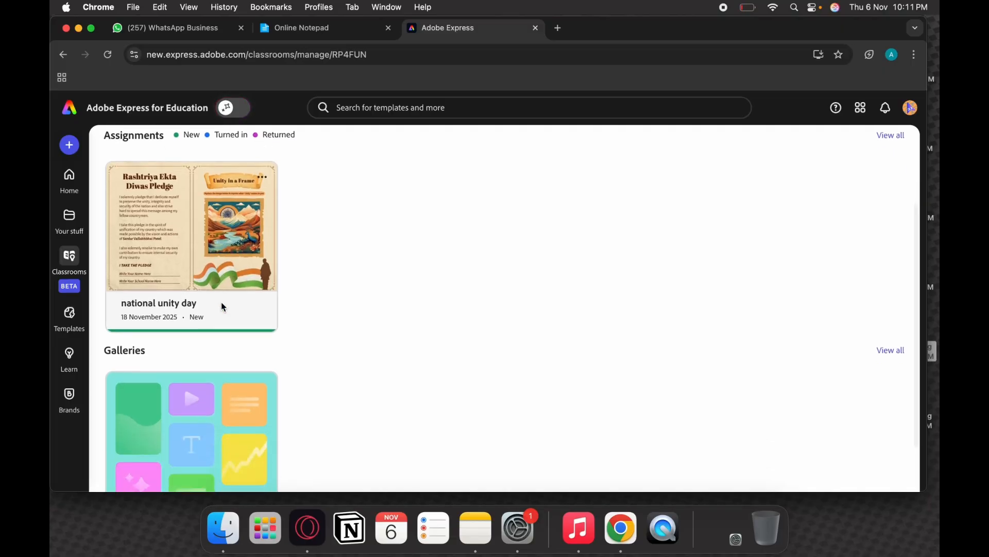
{"action": "scroll", "scroll_direction": "down", "scroll_amount": 3}
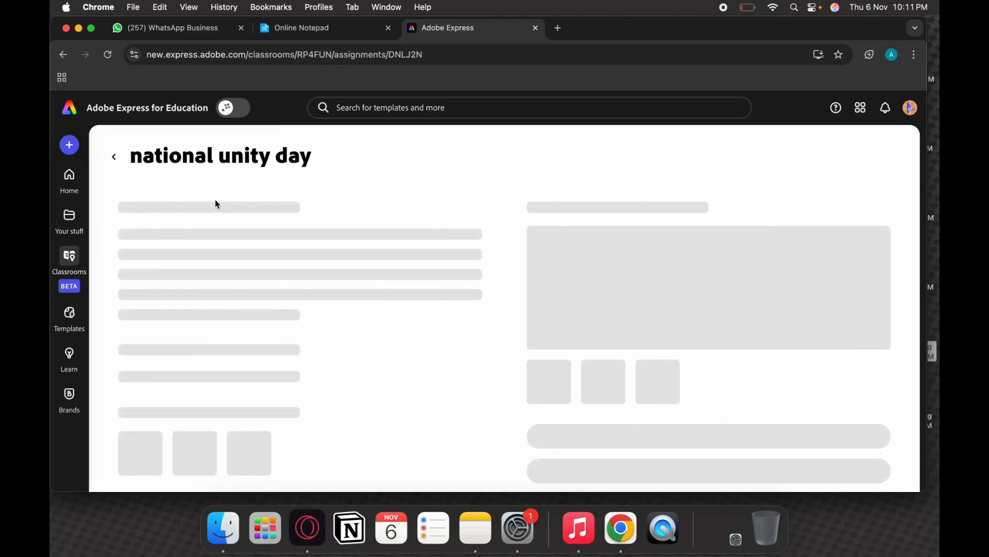
{"action": "mouse_move", "coordinate": [305, 388]}
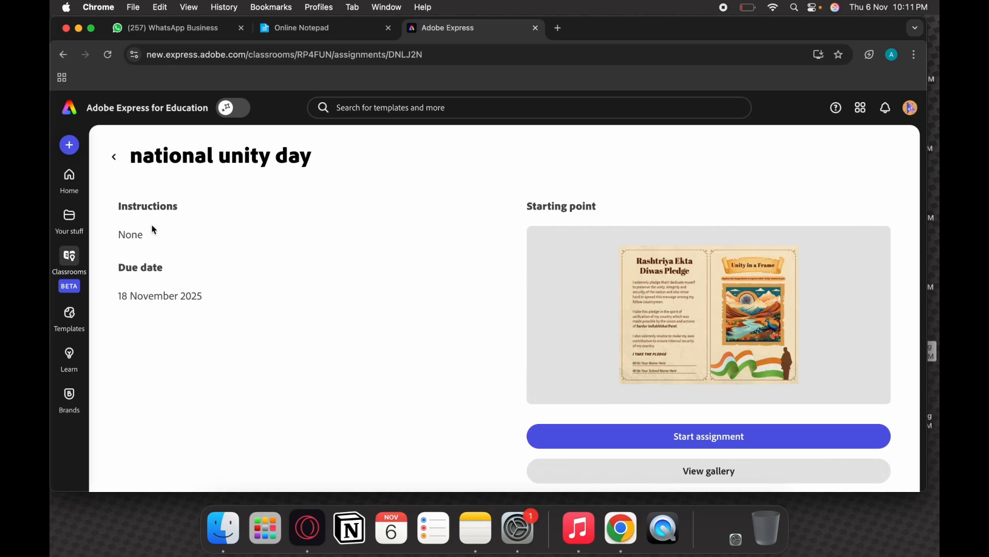
{"action": "mouse_move", "coordinate": [728, 361]}
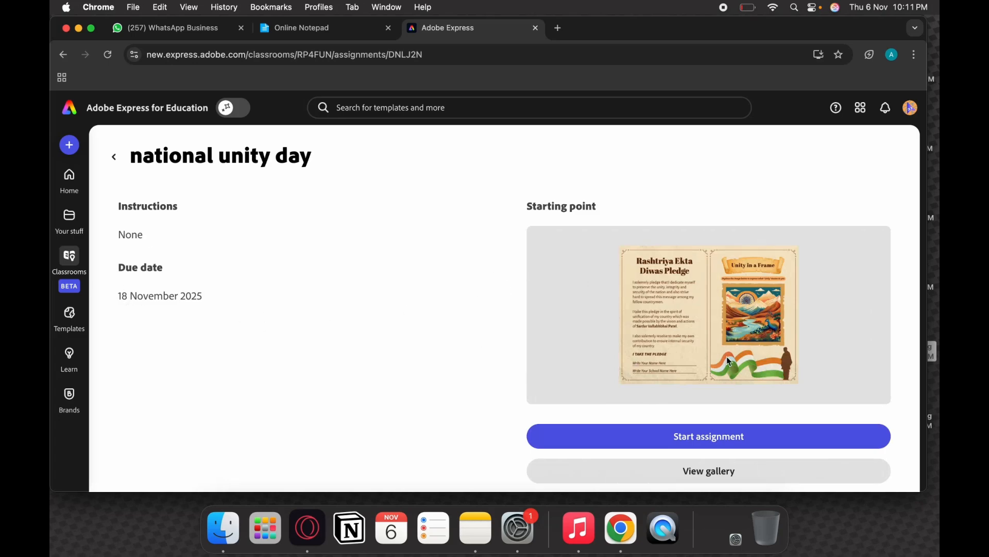
{"action": "mouse_move", "coordinate": [698, 281]}
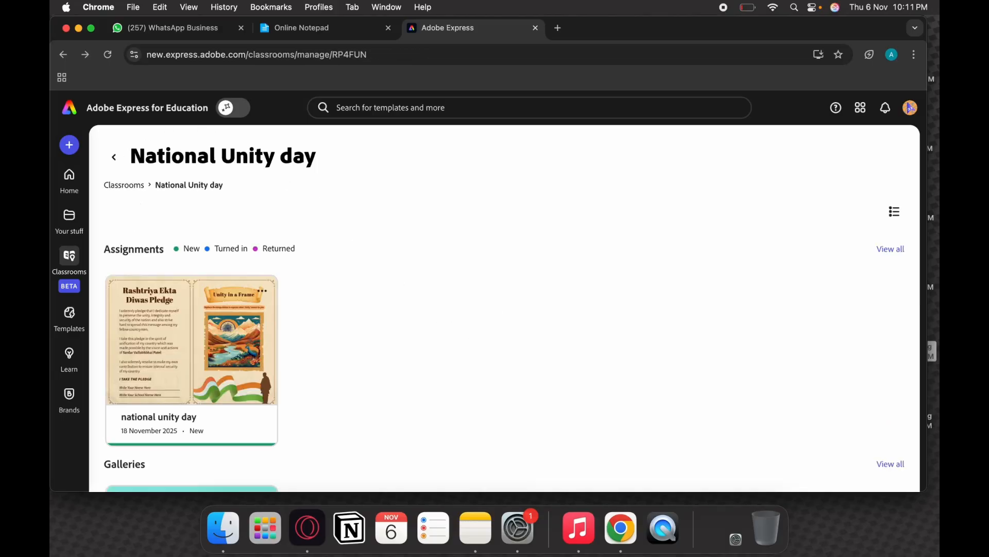
- Return to the Online Notepad notes holding the gallery invitation link
{"action": "left_click", "coordinate": [302, 27]}
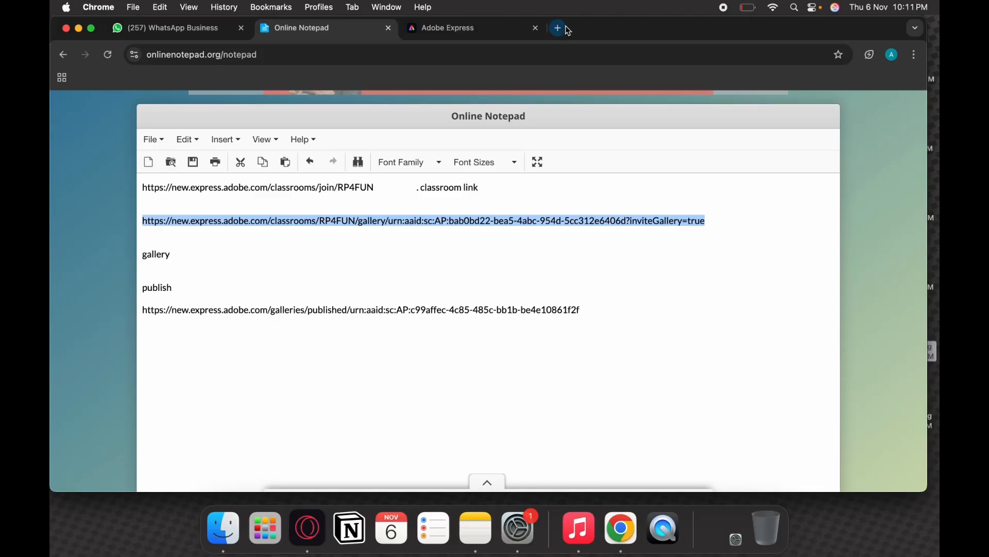
- Load the saved gallery invitation link in a new tab to show the national unity day gallery
{"action": "left_click", "coordinate": [557, 28]}
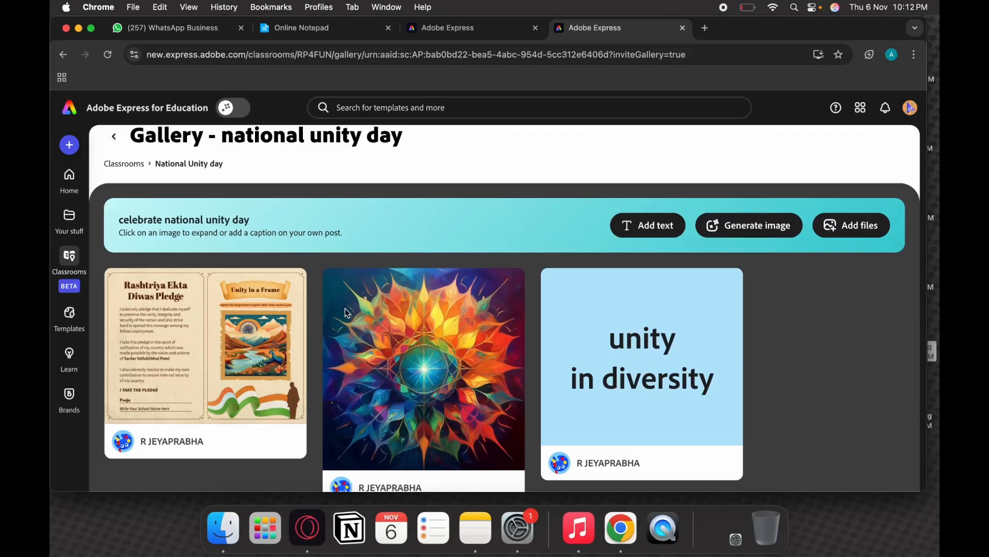
{"action": "mouse_move", "coordinate": [715, 238]}
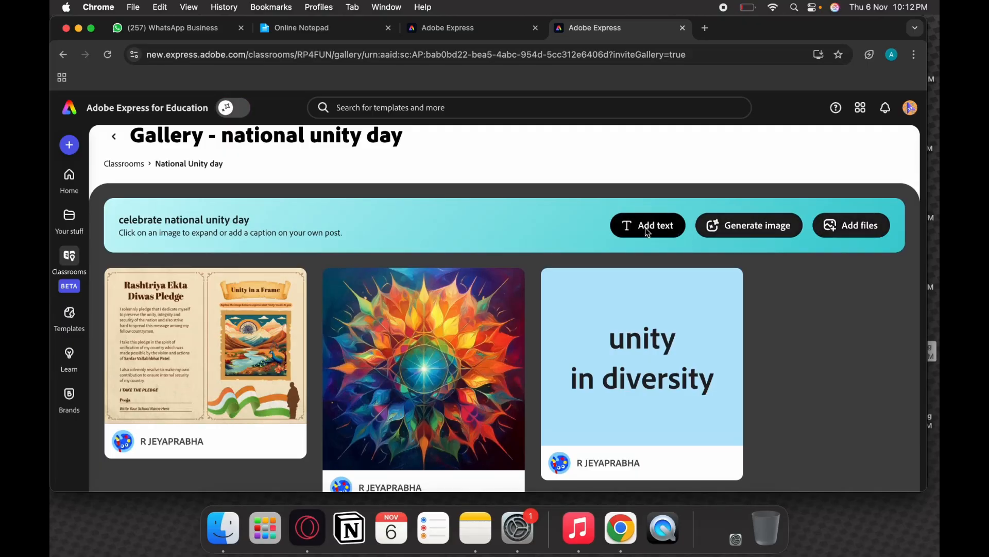
- Post a text entry reading 'unity' to the national unity day gallery
{"action": "left_click", "coordinate": [648, 226]}
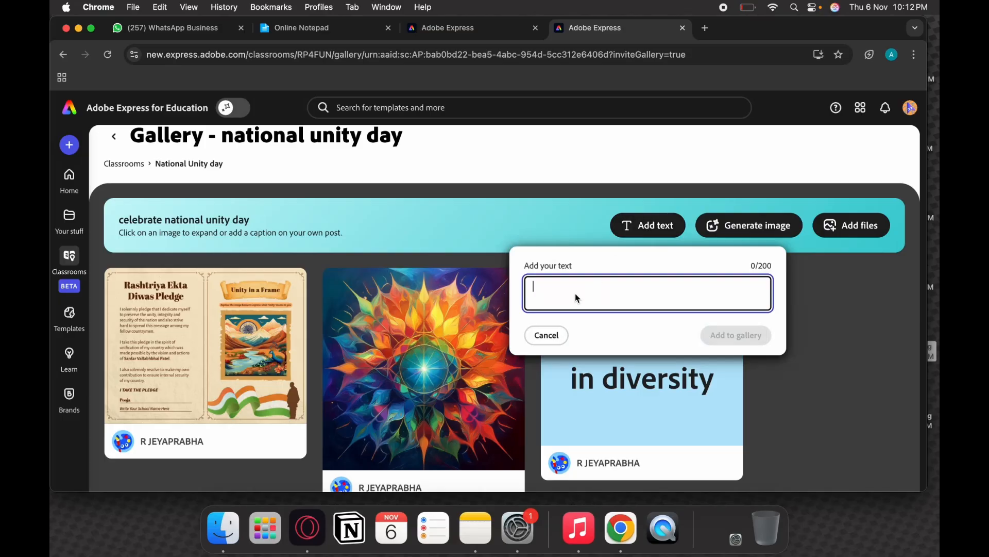
{"action": "type", "text": "unity"}
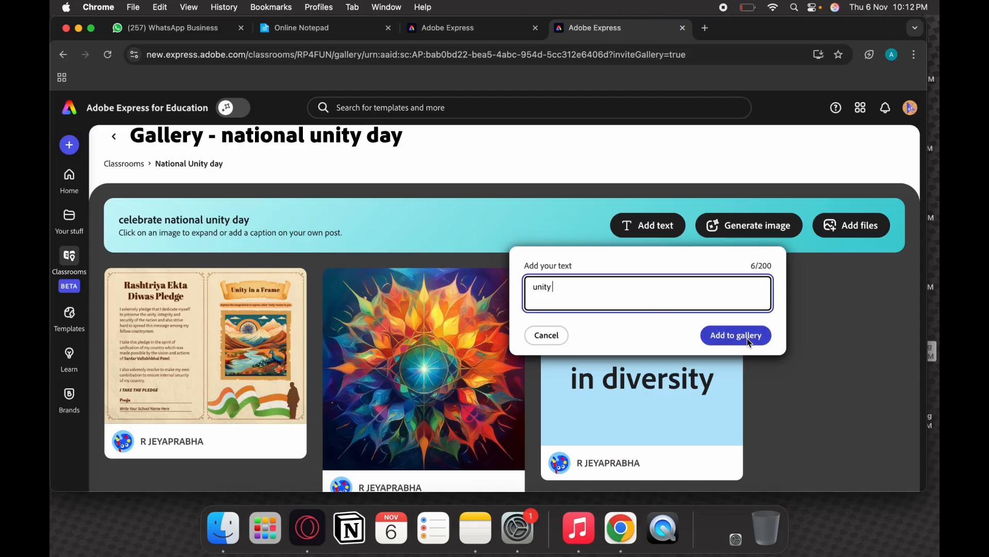
{"action": "left_click", "coordinate": [736, 335]}
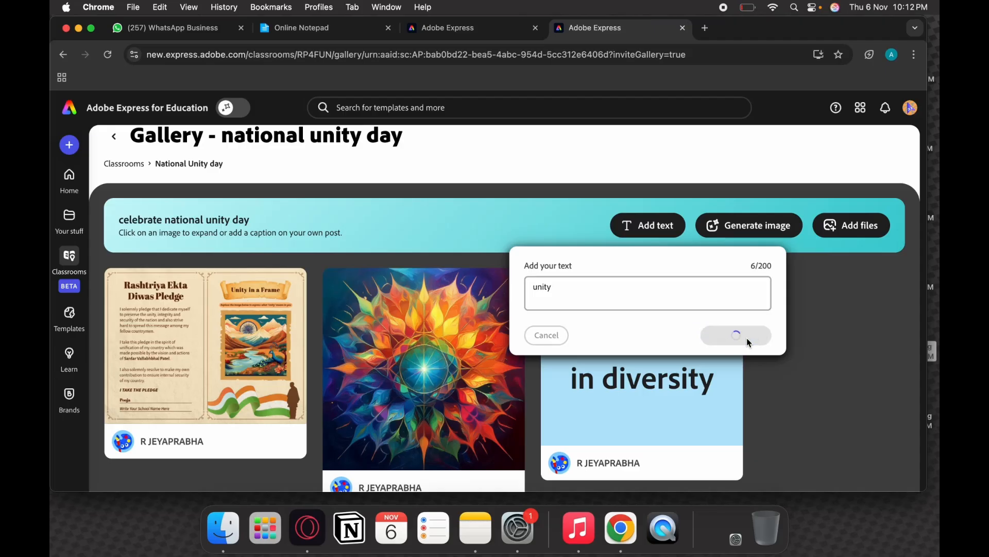
{"action": "left_click", "coordinate": [736, 335]}
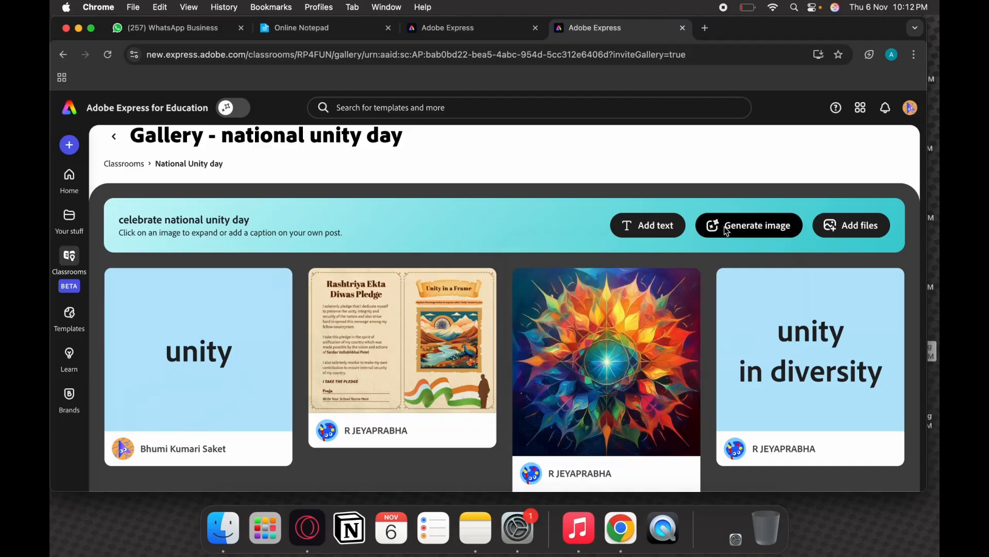
- Generate an AI image from the prompt 'rose' and add it to the gallery
{"action": "left_click", "coordinate": [748, 226]}
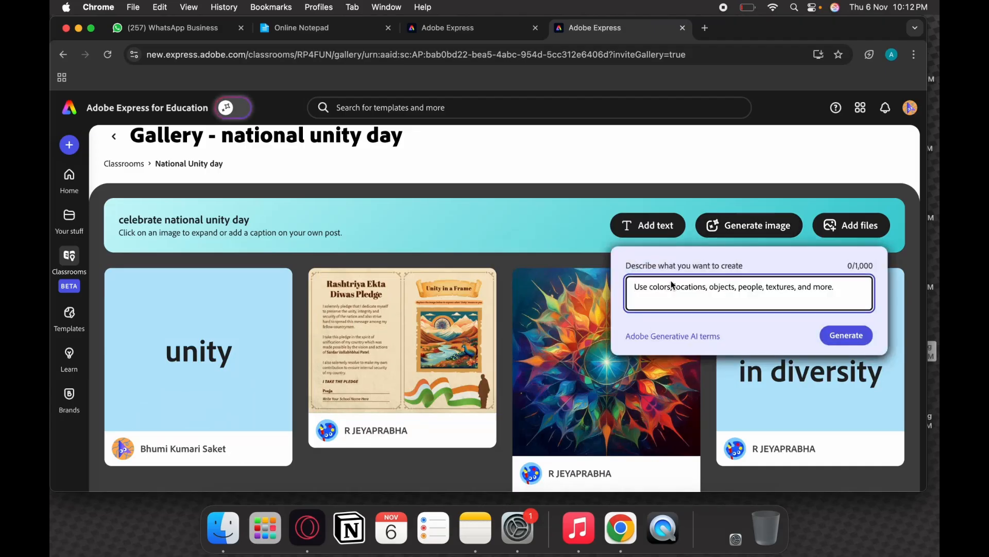
{"action": "type", "text": "rose"}
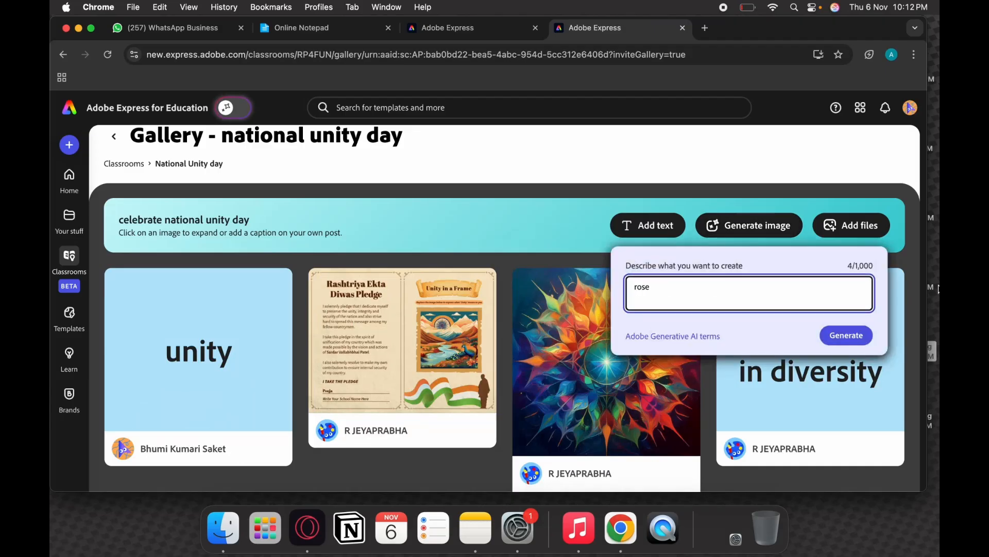
{"action": "left_click", "coordinate": [845, 335]}
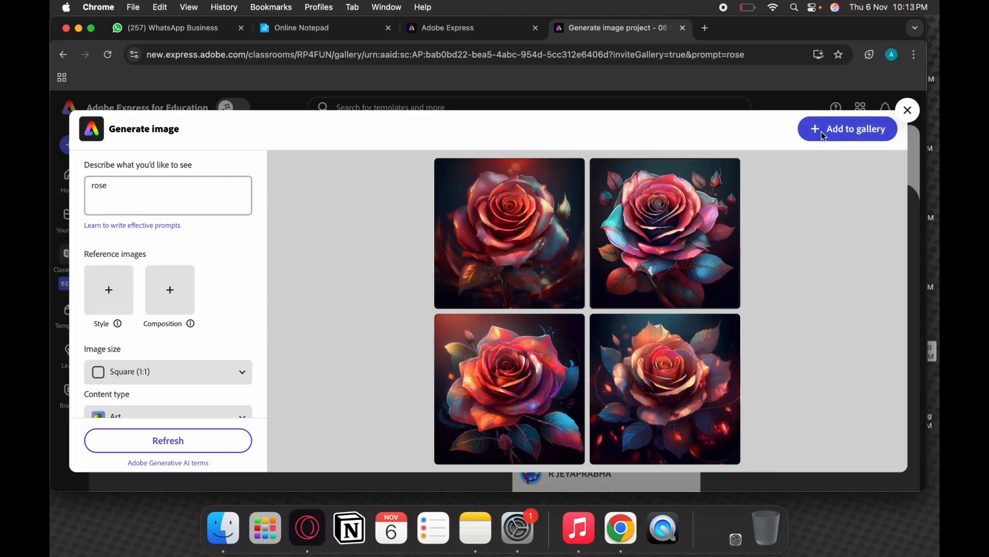
{"action": "left_click", "coordinate": [847, 128]}
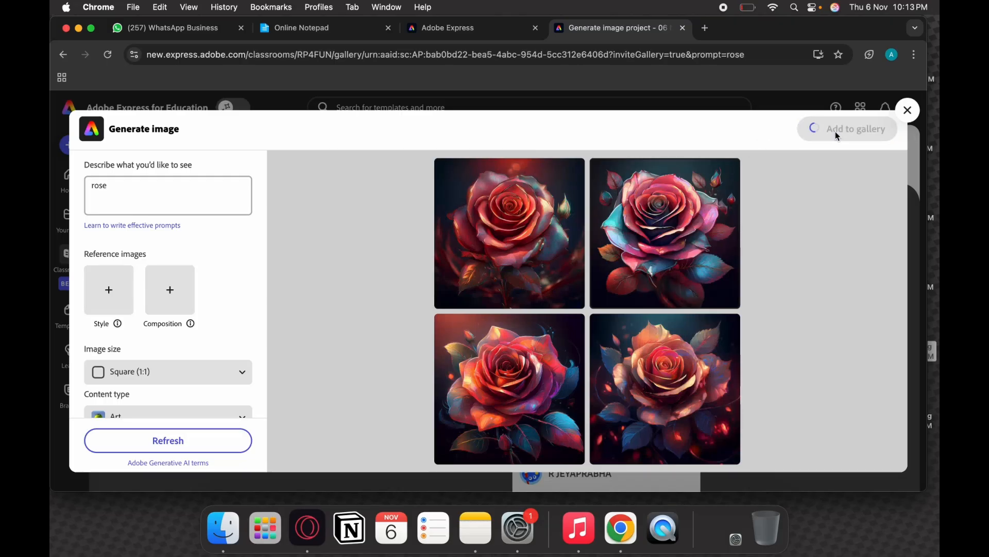
{"action": "mouse_move", "coordinate": [460, 163]}
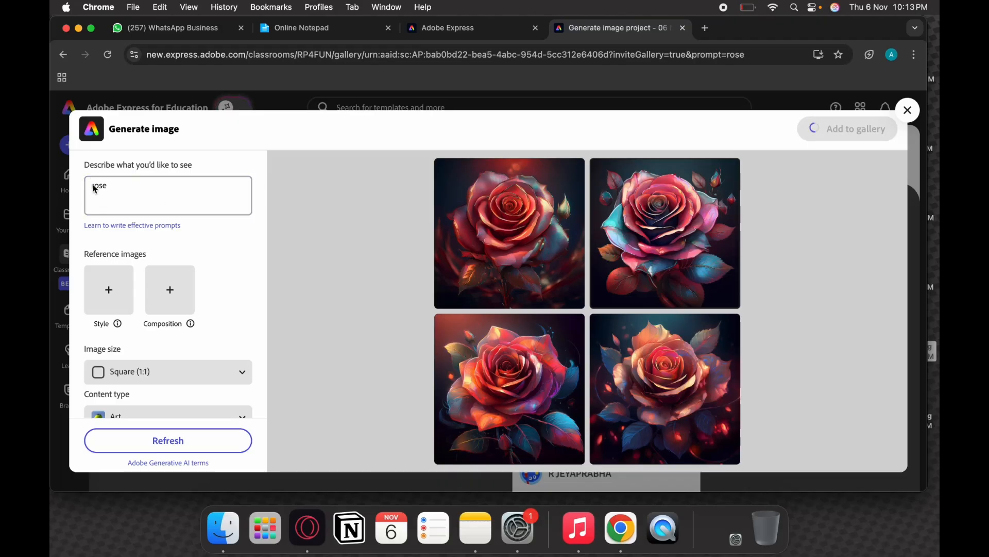
{"action": "left_click", "coordinate": [907, 110]}
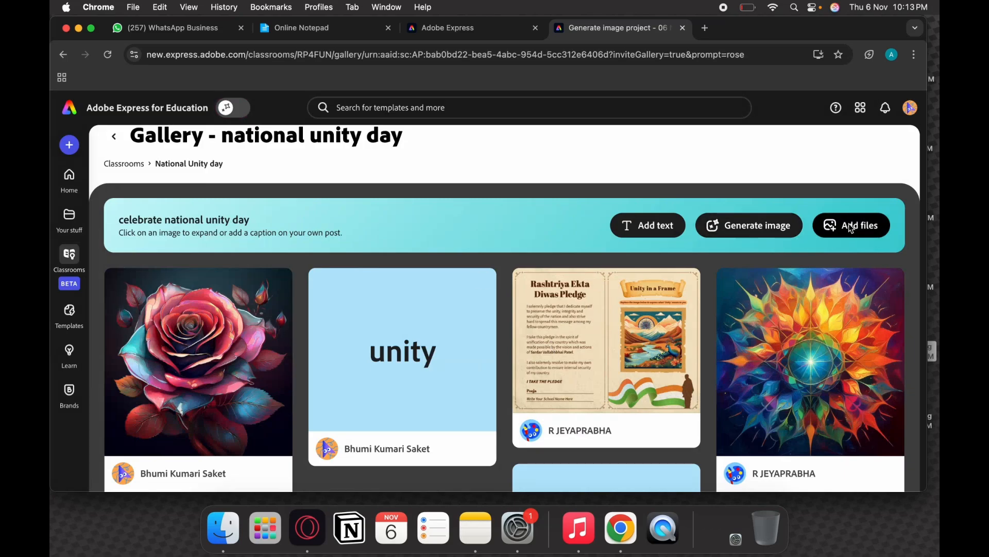
{"action": "left_click", "coordinate": [852, 226]}
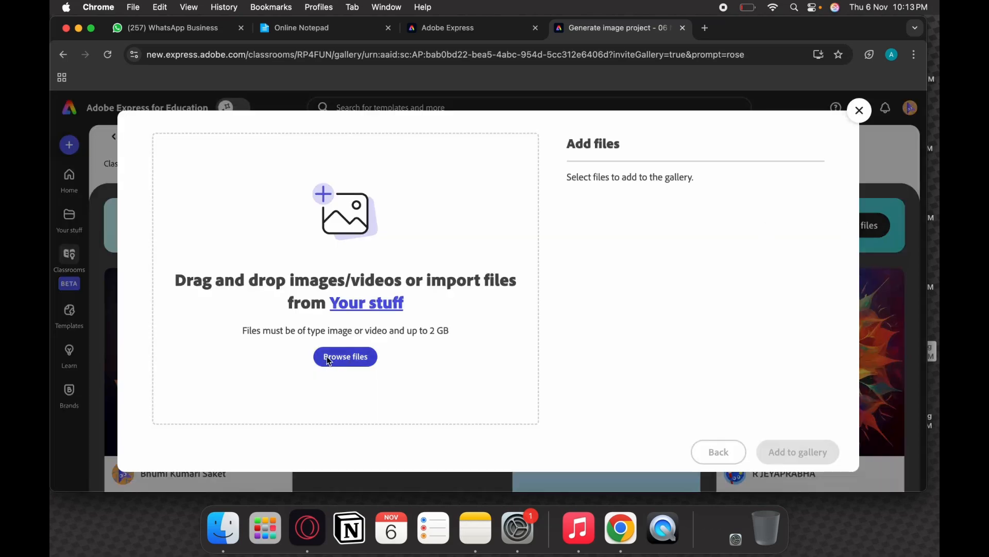
{"action": "mouse_move", "coordinate": [364, 361]}
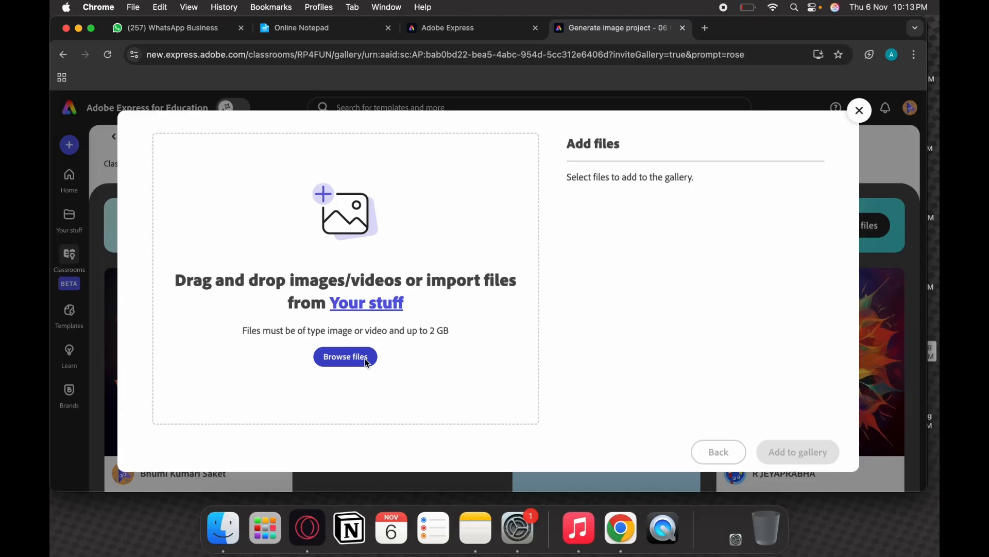
{"action": "mouse_move", "coordinate": [448, 345]}
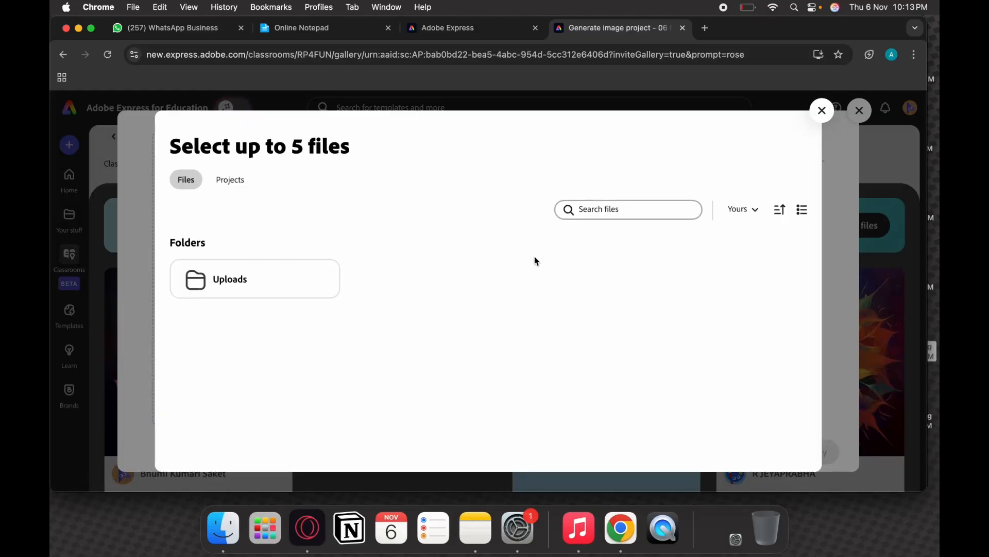
{"action": "mouse_move", "coordinate": [220, 207]}
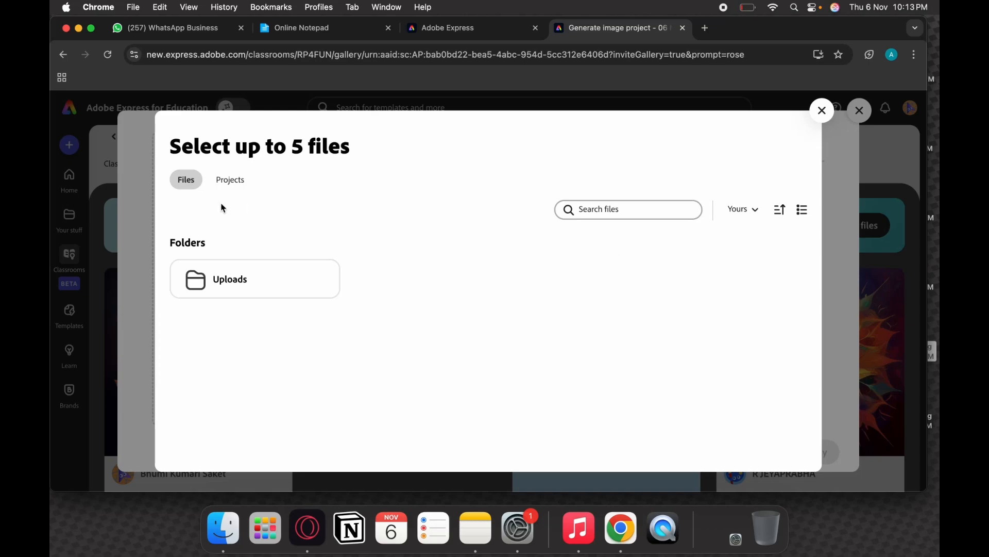
{"action": "left_click", "coordinate": [230, 179]}
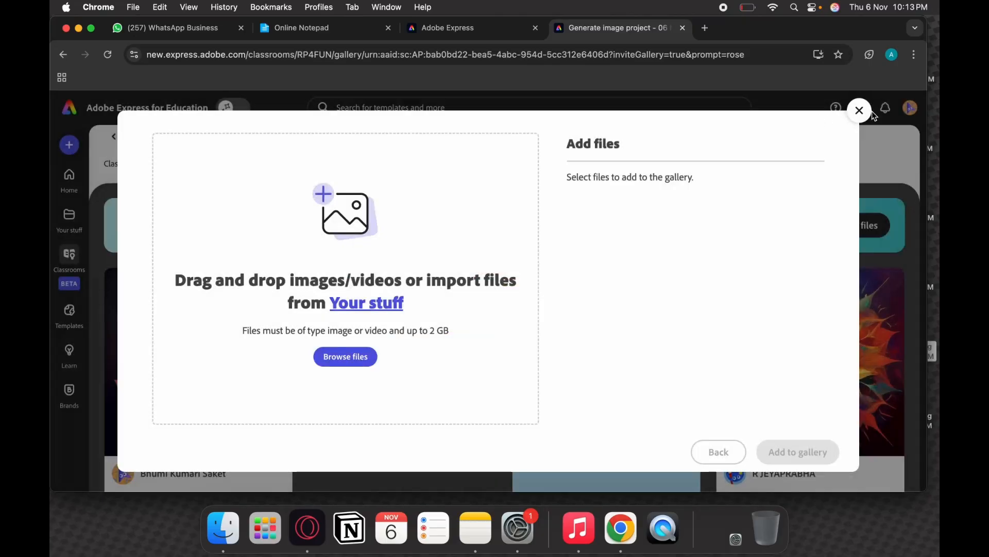
{"action": "left_click", "coordinate": [860, 110]}
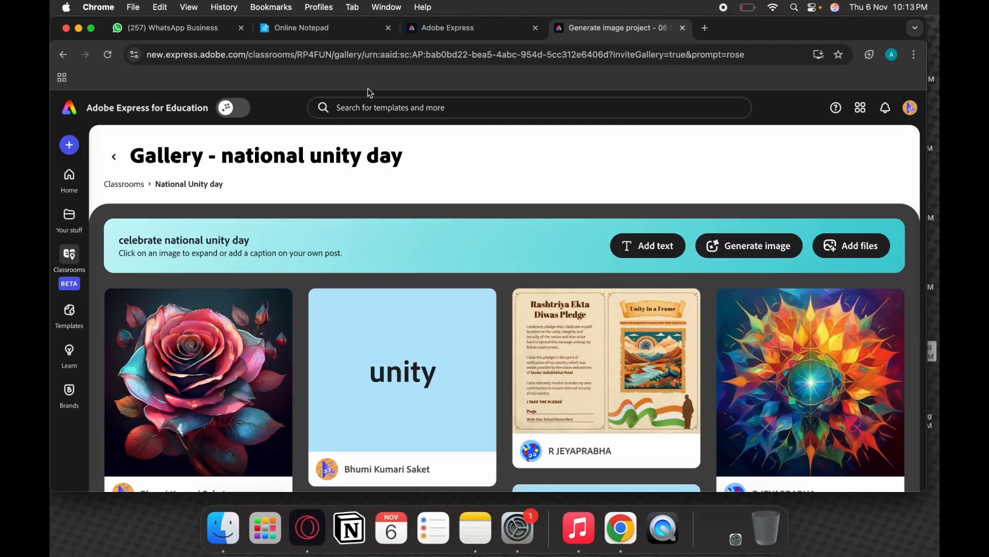
- Load the saved published-gallery link from the notes in a new tab
{"action": "left_click", "coordinate": [302, 27]}
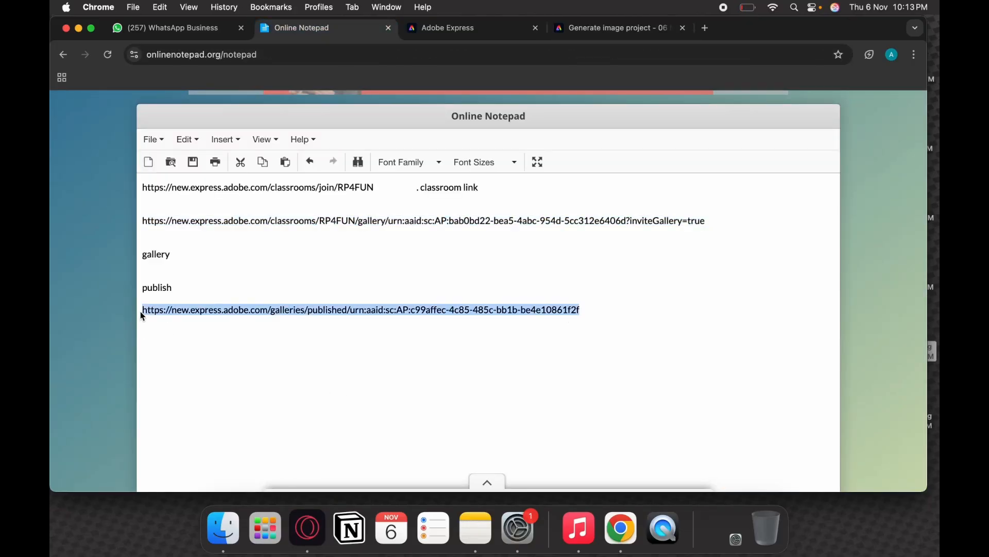
{"action": "left_click", "coordinate": [793, 27]}
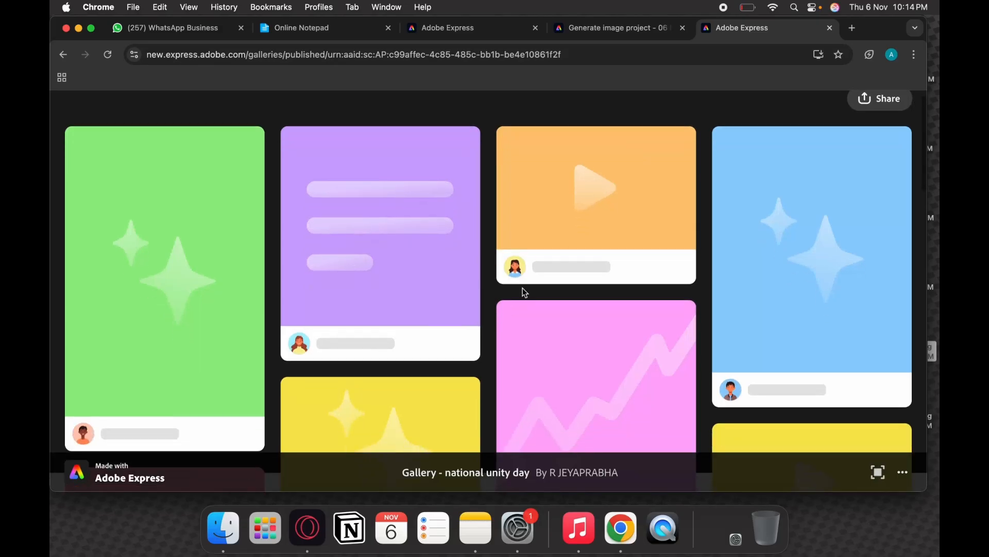
- Scroll through the public gallery's posts, then return to the class gallery led by the rose
{"action": "scroll", "scroll_direction": "down", "scroll_amount": 3}
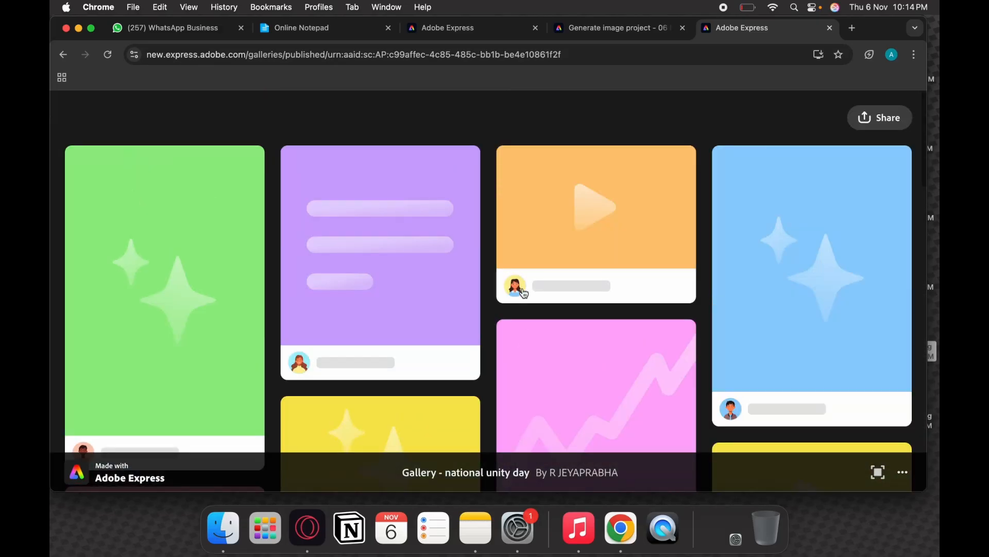
{"action": "scroll", "scroll_direction": "down", "scroll_amount": 3}
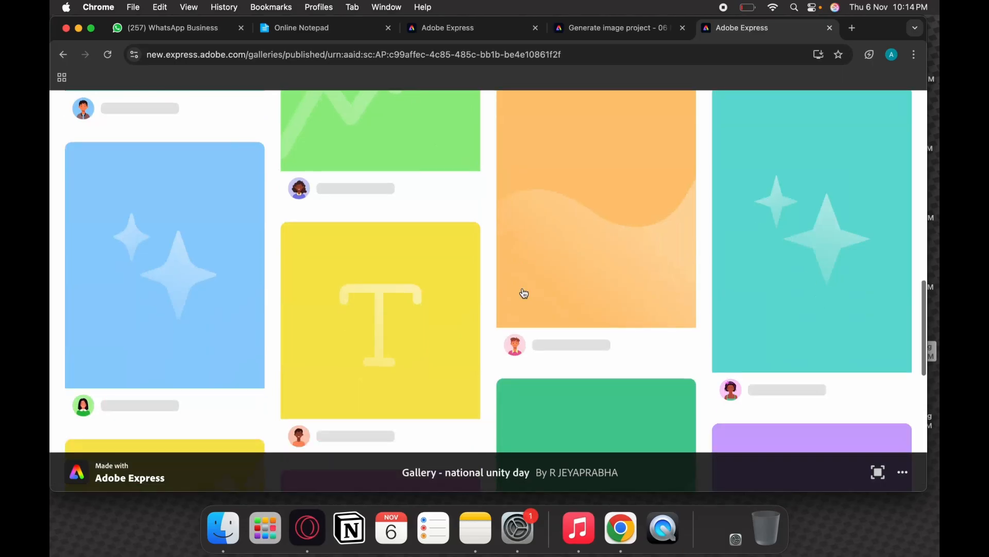
{"action": "scroll", "scroll_direction": "down", "scroll_amount": 3}
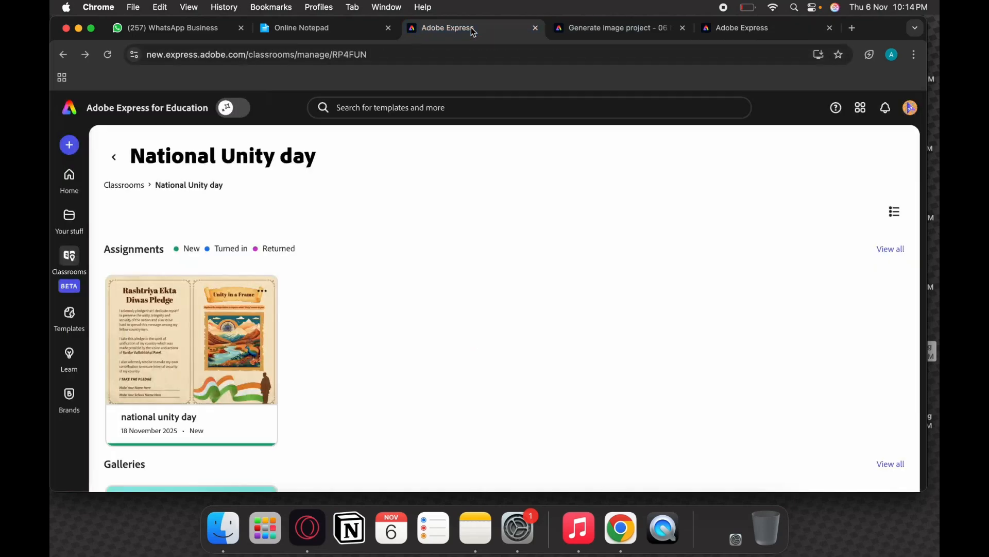
{"action": "left_click", "coordinate": [615, 27]}
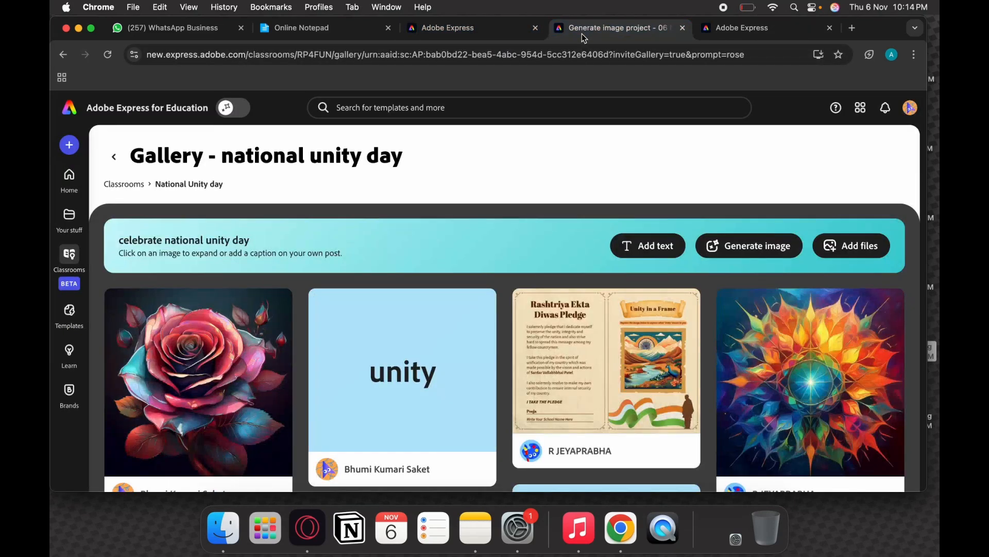